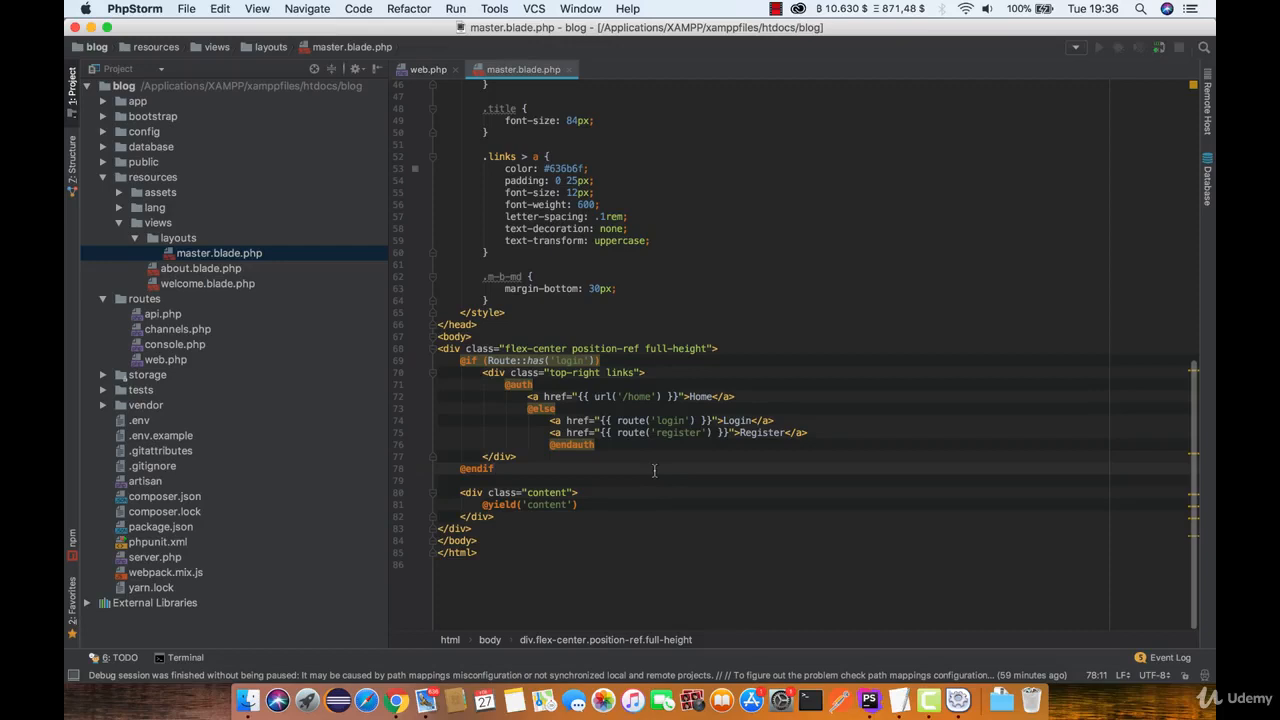
pyautogui.moveTo(658, 472)
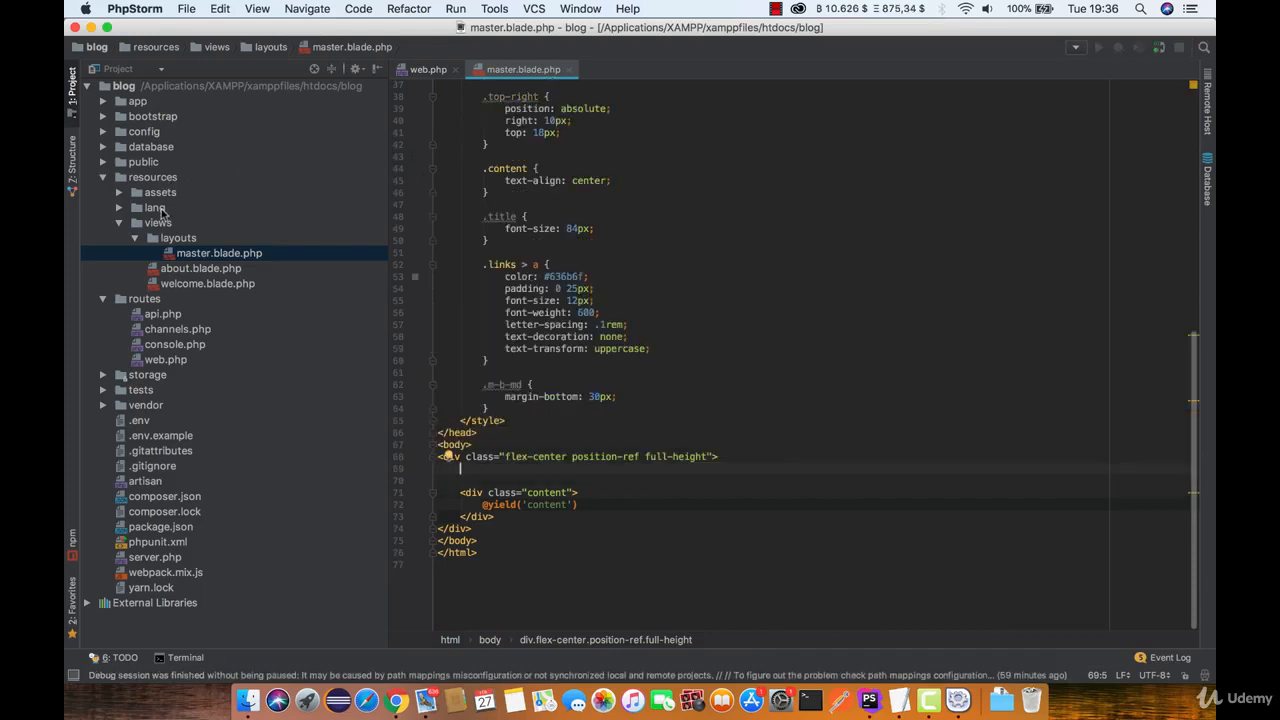
# - Create an 'includes' directory inside views, next to layouts
pyautogui.rightClick(157, 222)
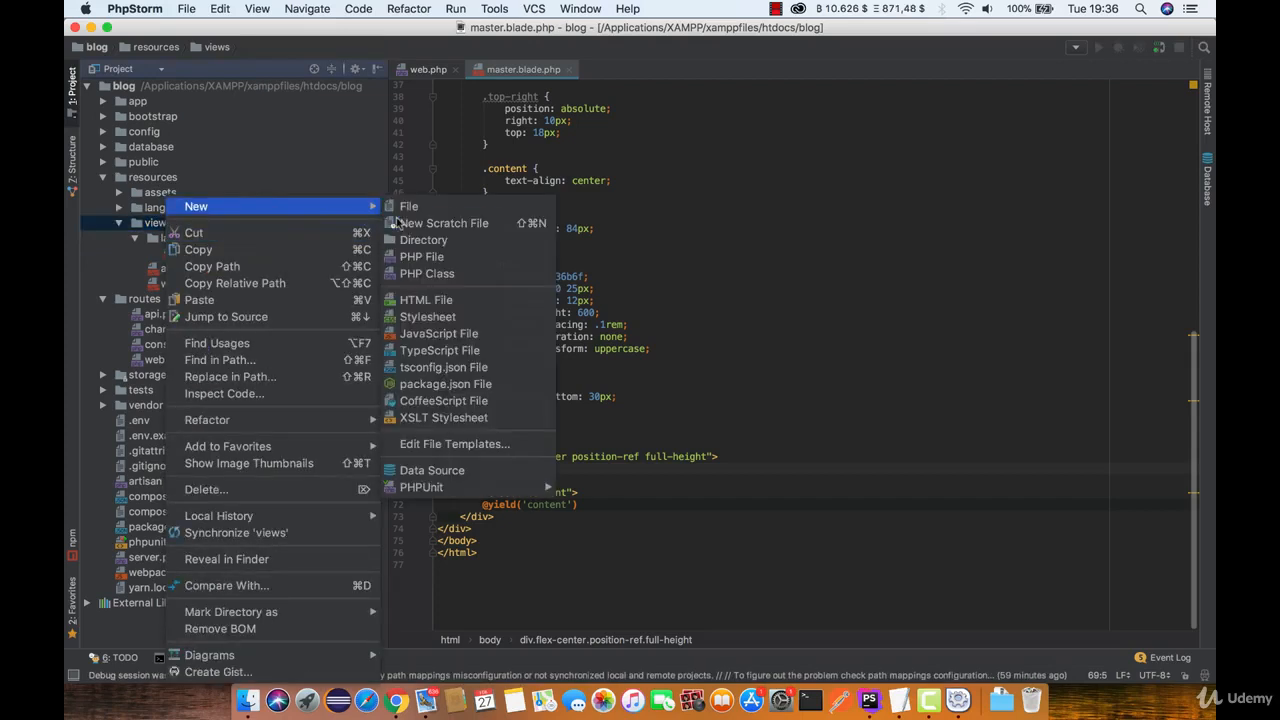
pyautogui.click(423, 239)
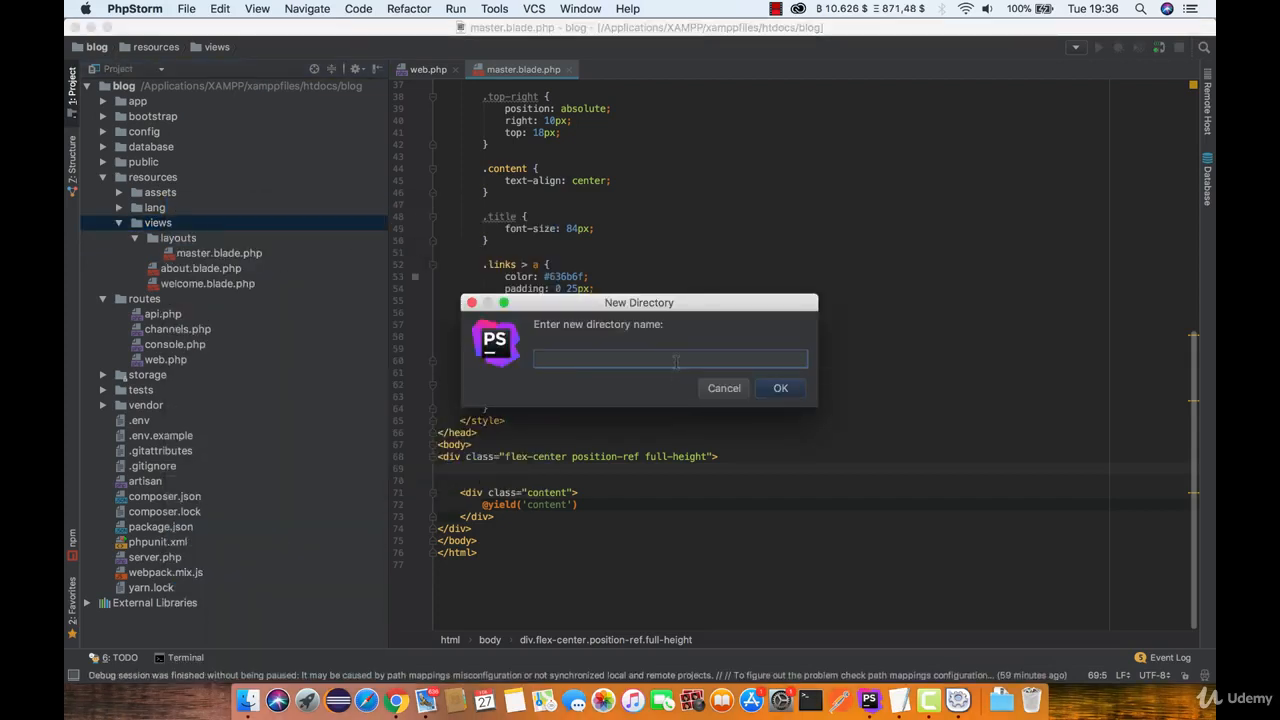
pyautogui.write('layo')
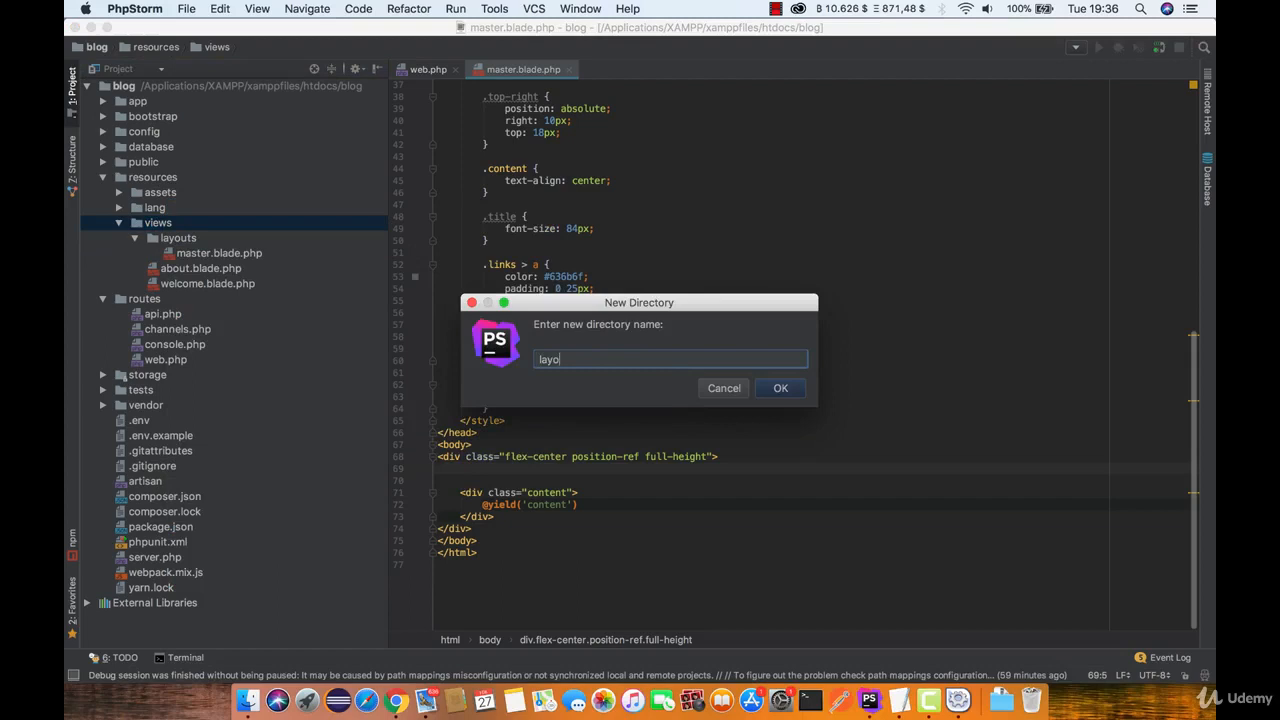
pyautogui.write('uts')
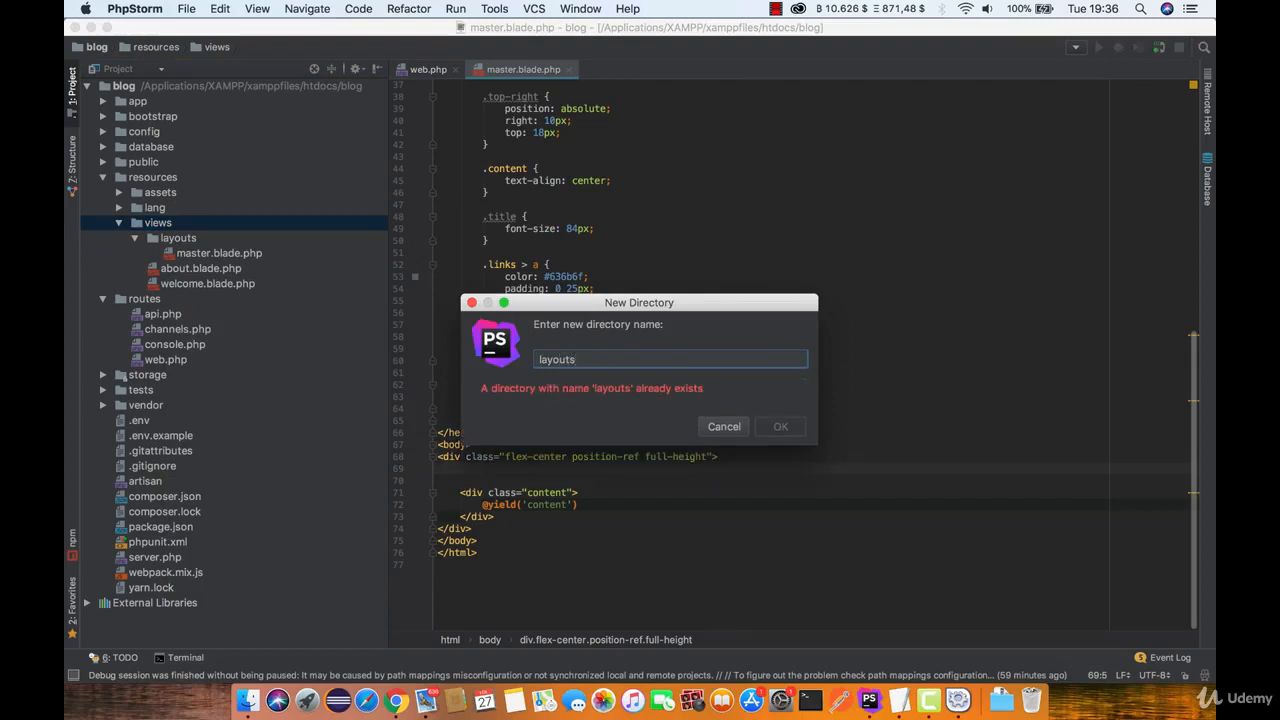
pyautogui.press('backspace')
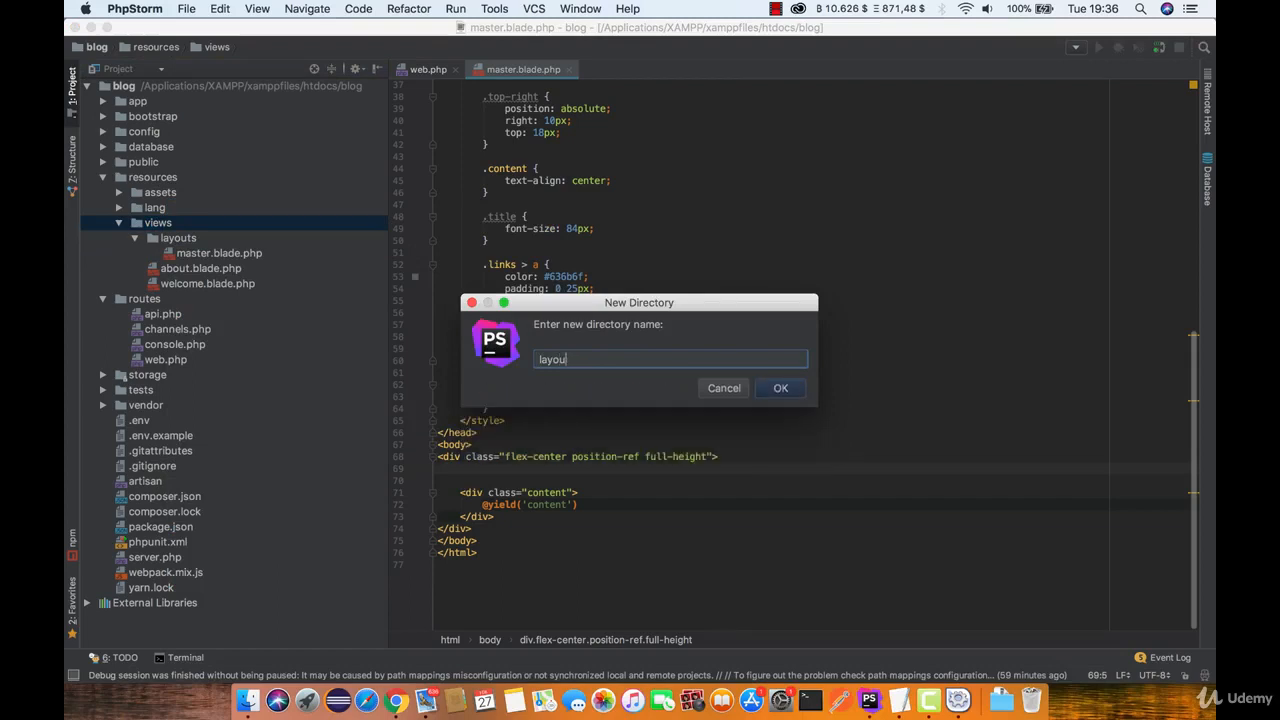
pyautogui.write('includ')
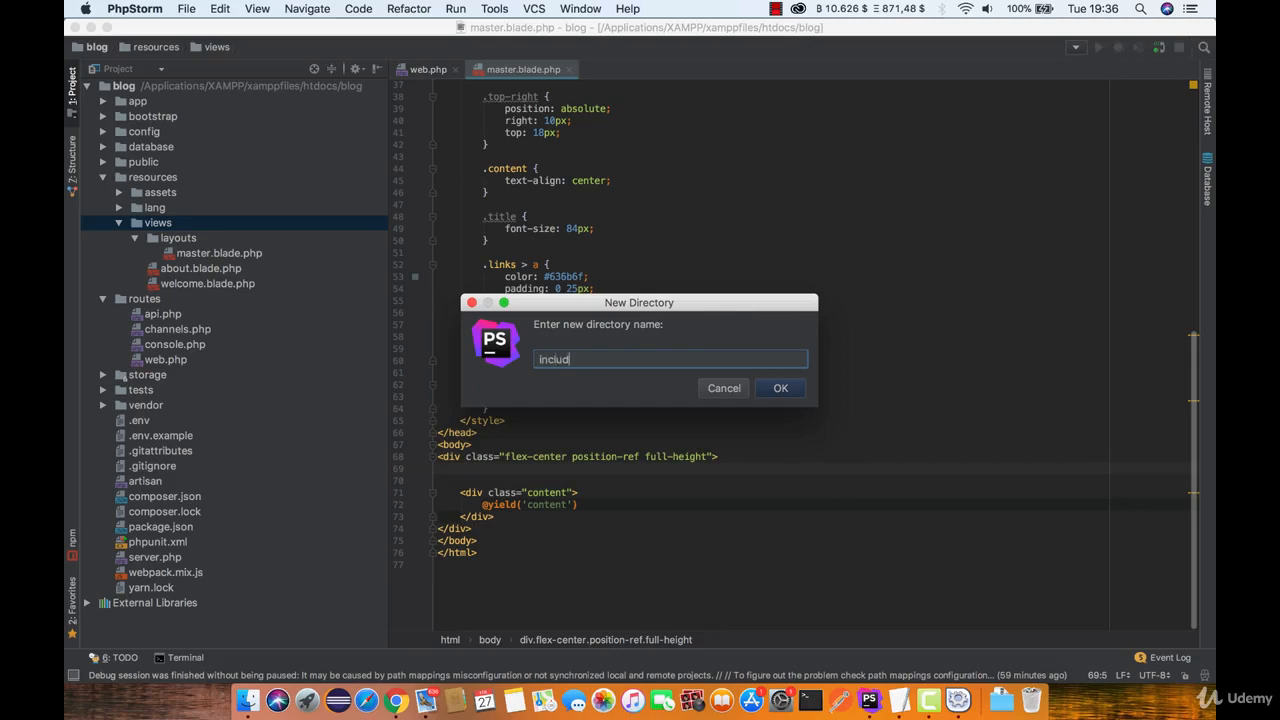
pyautogui.click(780, 388)
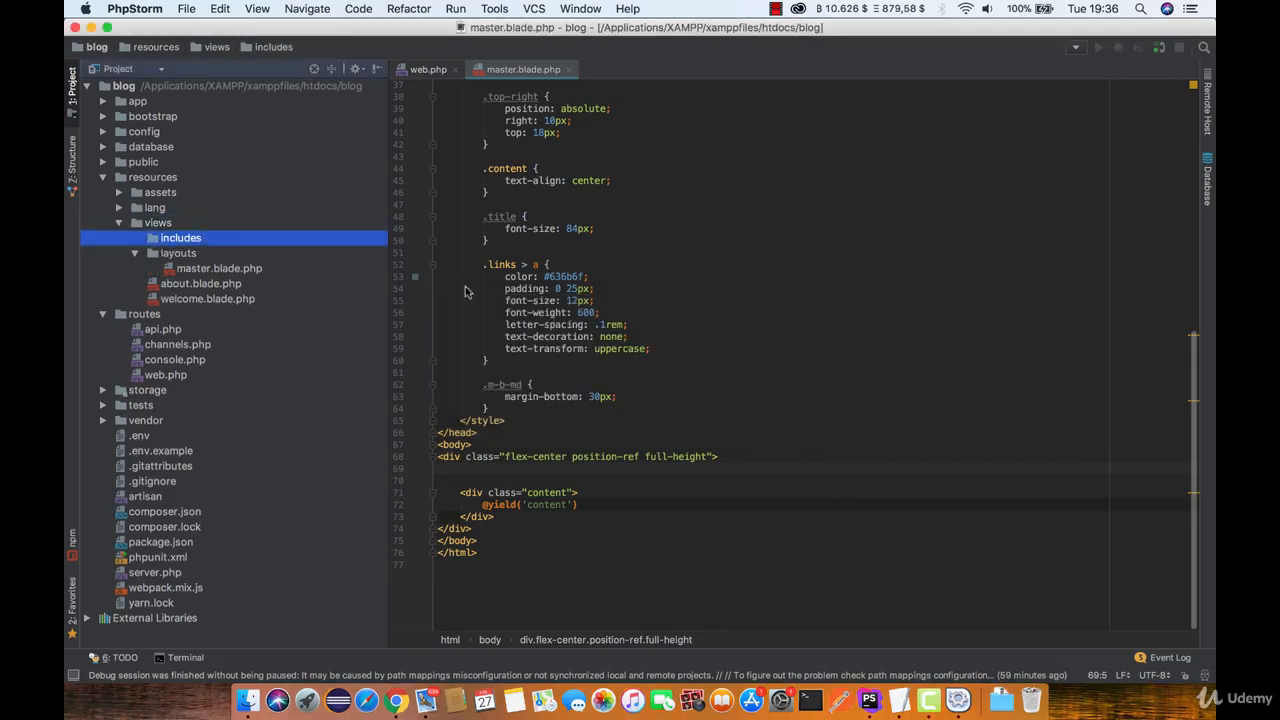
# - Add a new file navigation.blade.php to the includes folder
pyautogui.rightClick(181, 237)
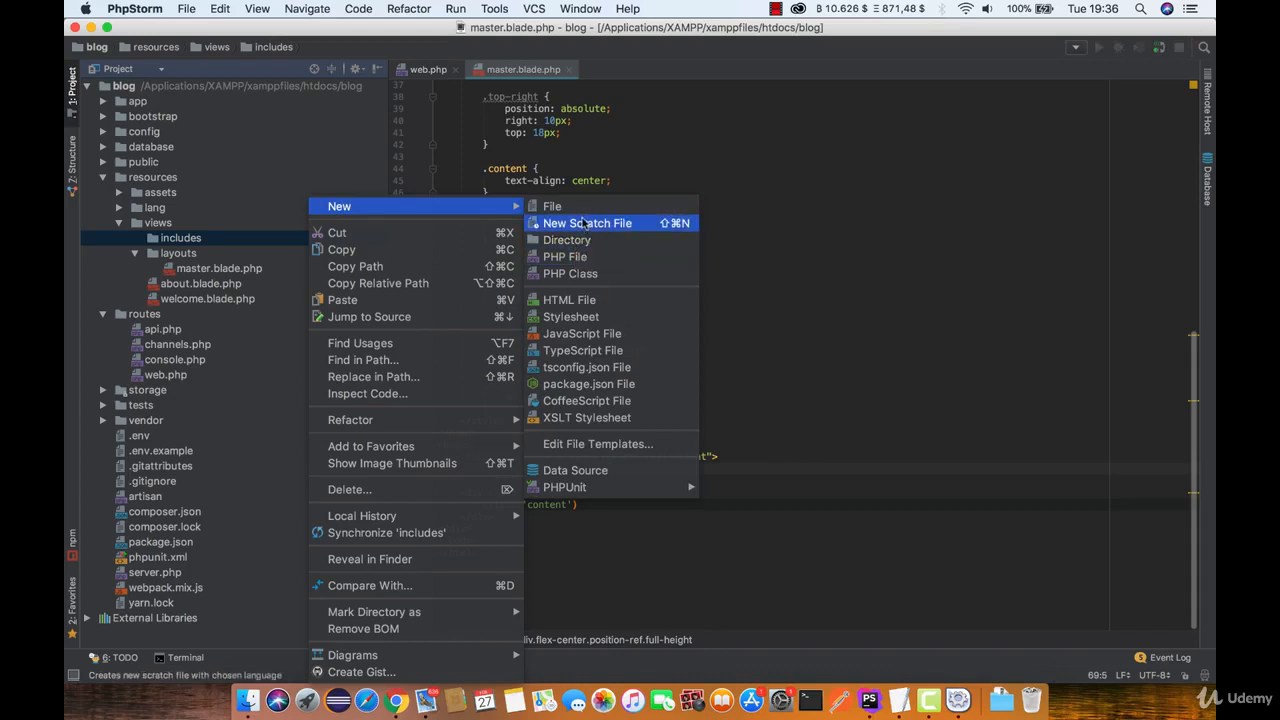
pyautogui.click(552, 206)
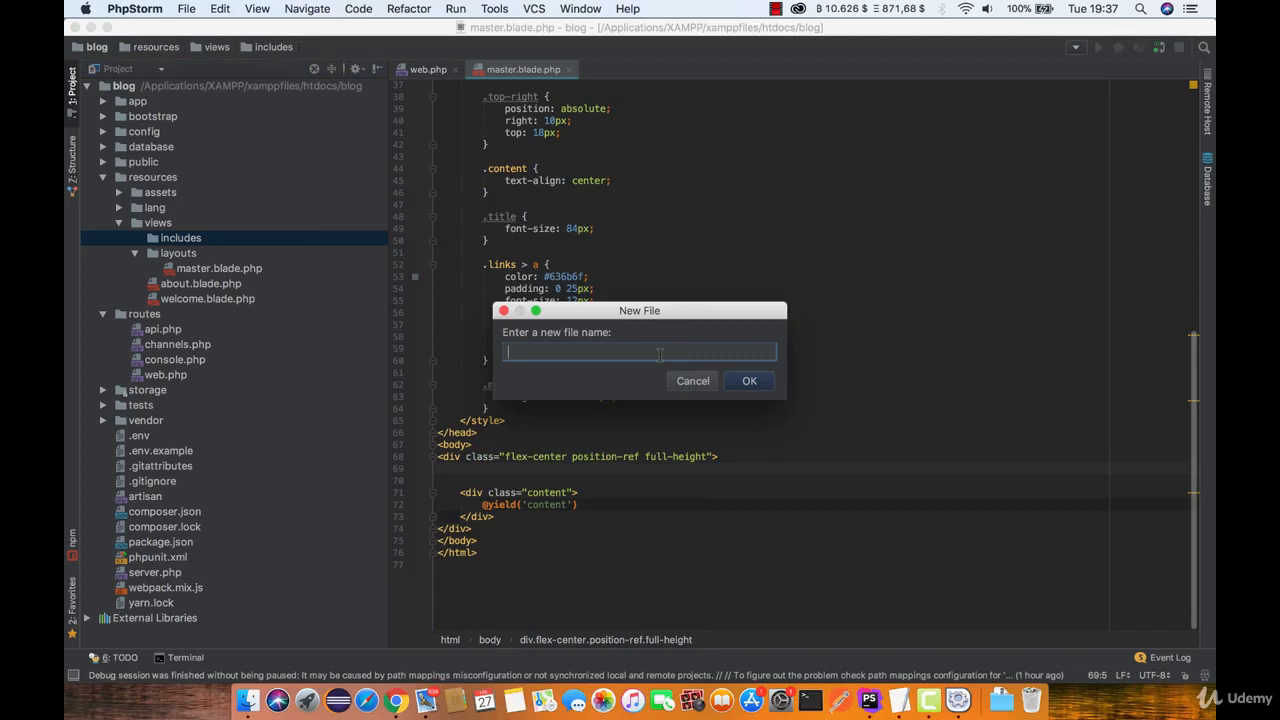
pyautogui.write('navigation.b')
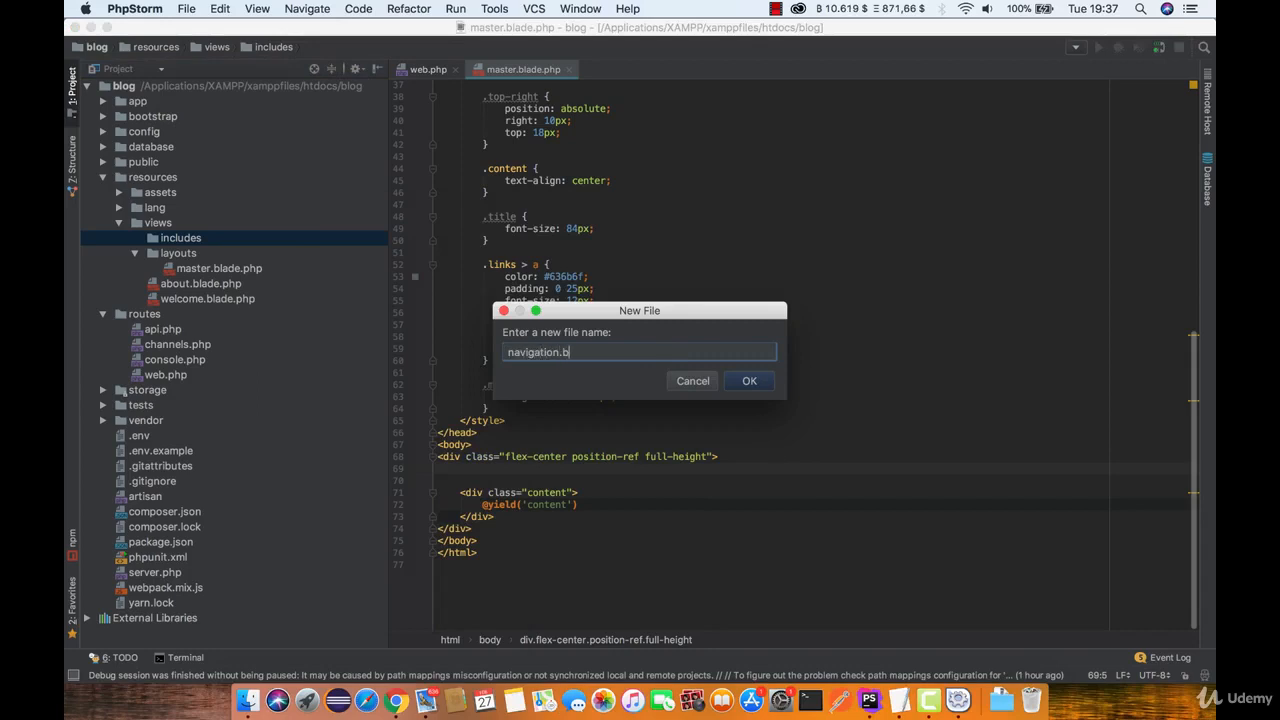
pyautogui.click(749, 380)
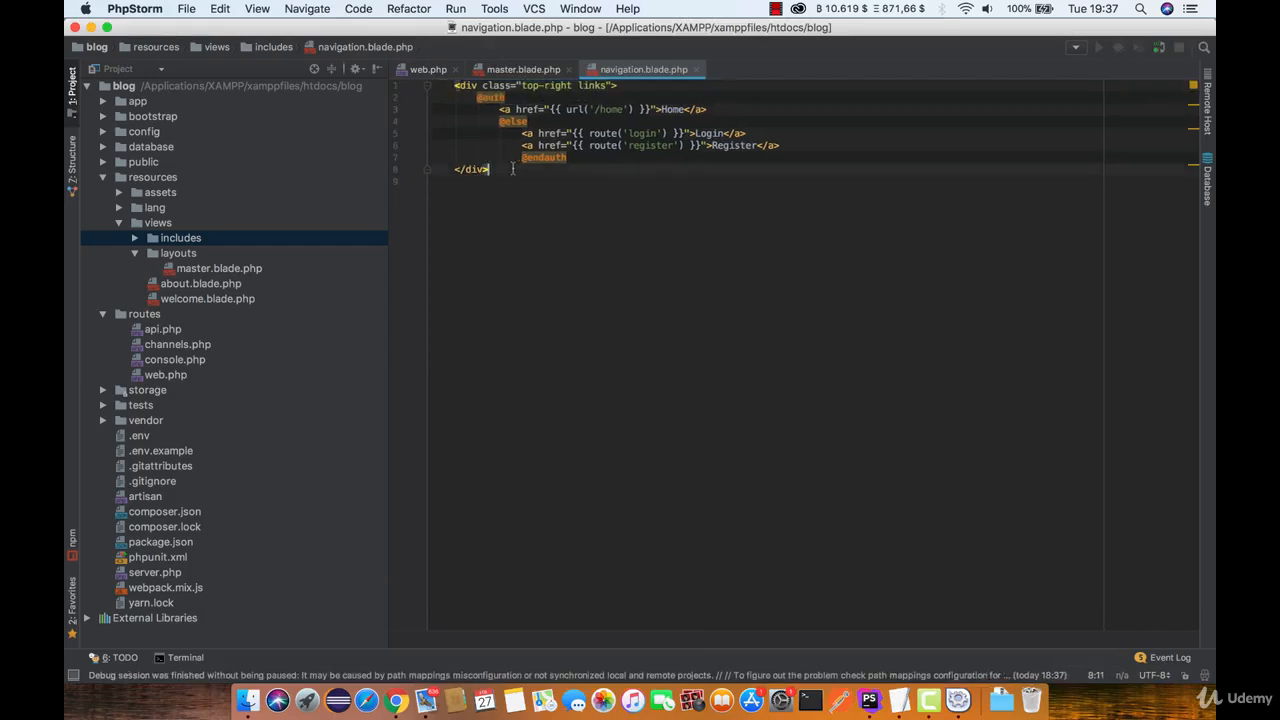
# - Trim navigation.blade.php to the Login and Register links, then return to master.blade.php
pyautogui.press('cmd+a')
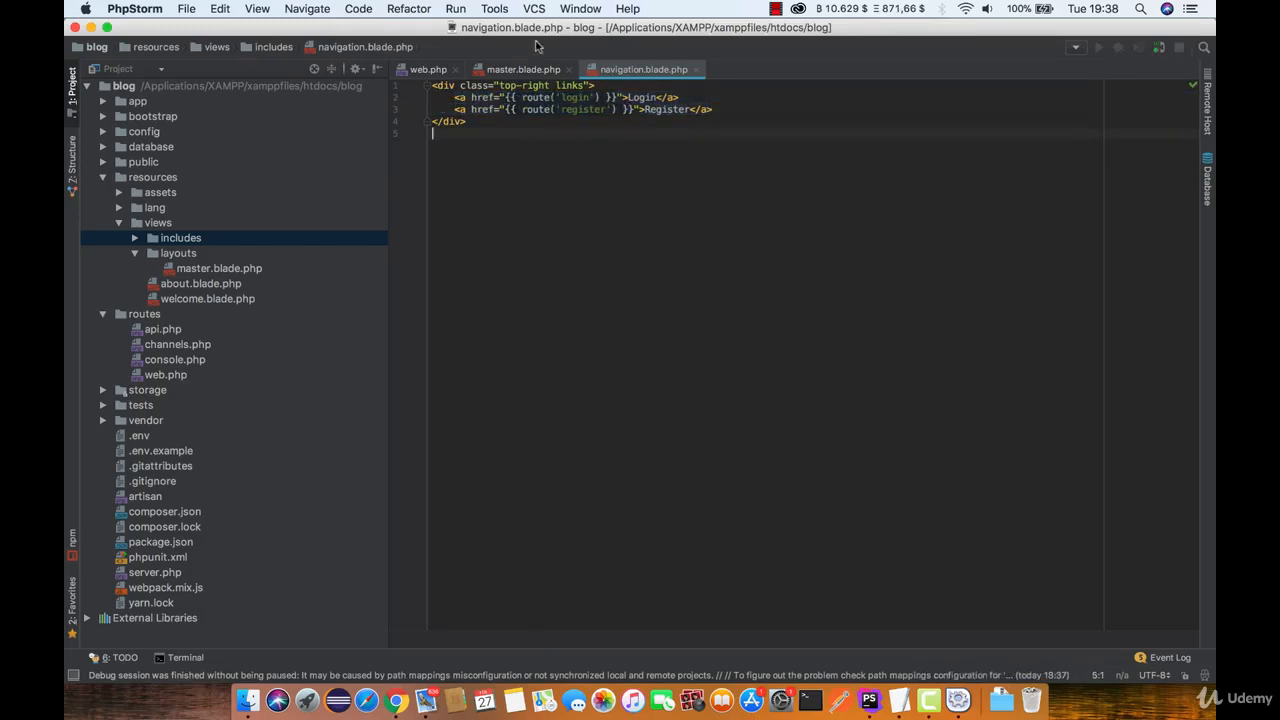
pyautogui.click(521, 69)
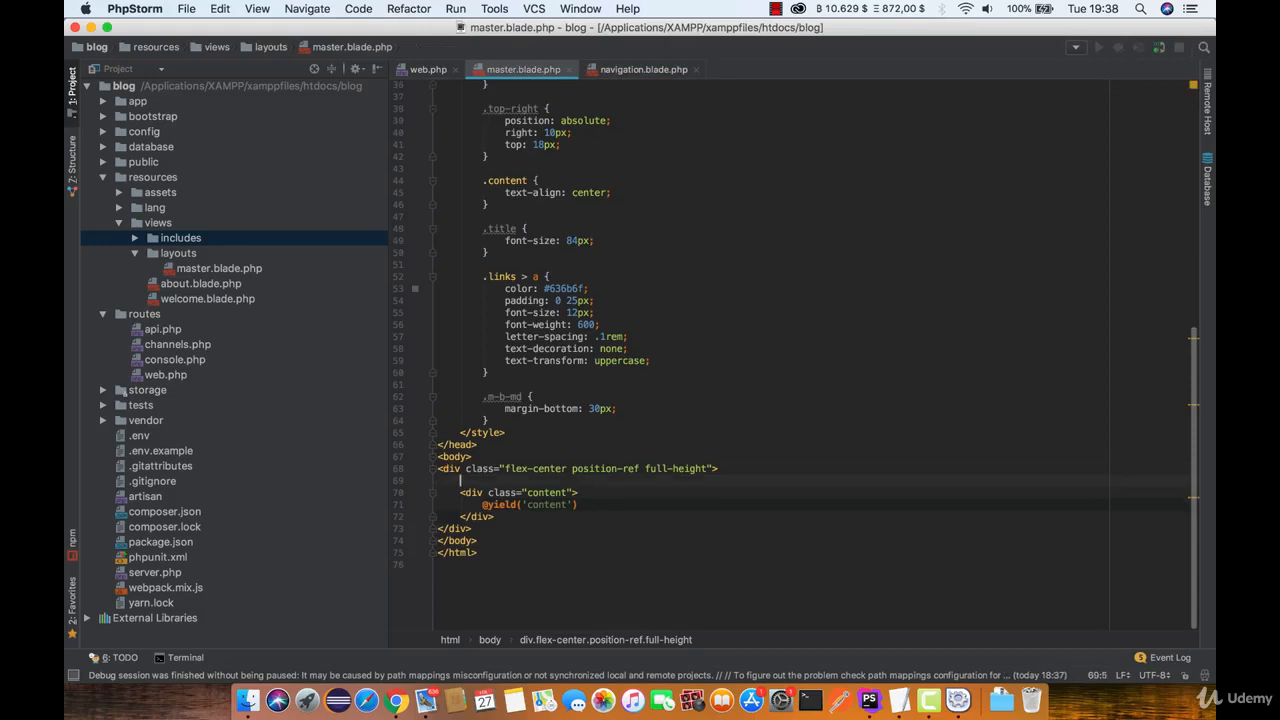
pyautogui.write("@include('")
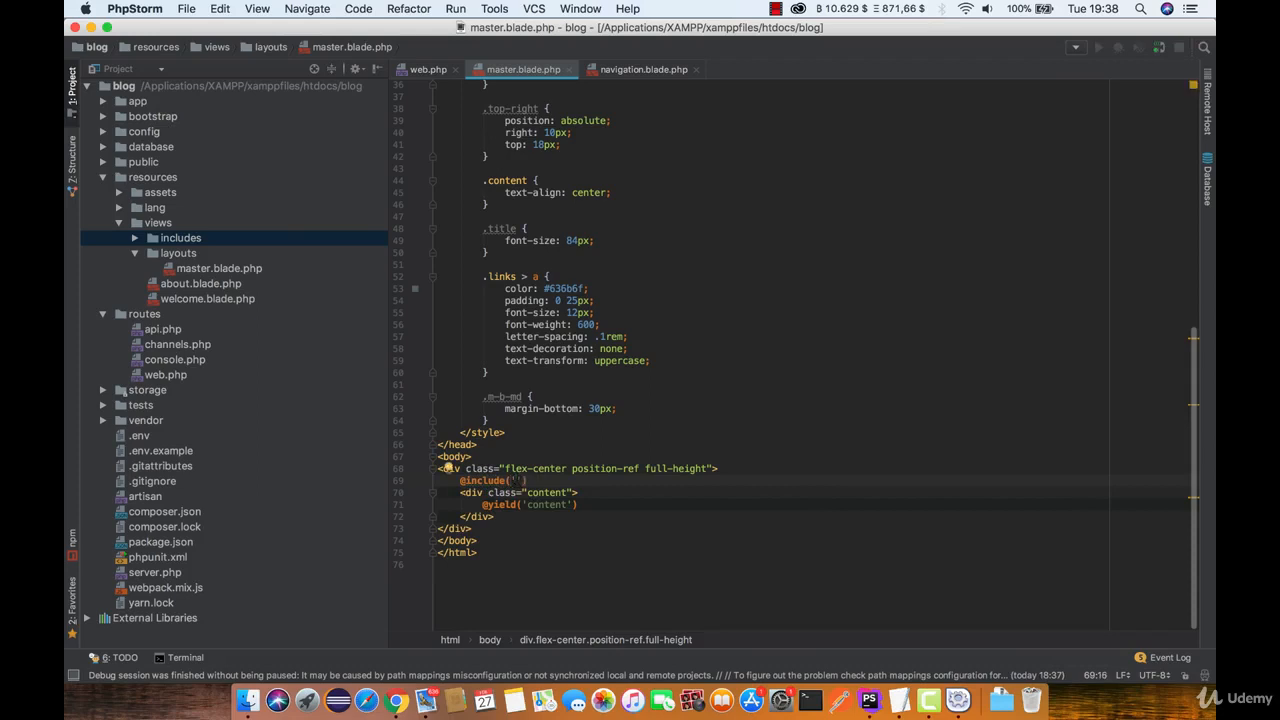
pyautogui.write('includes')
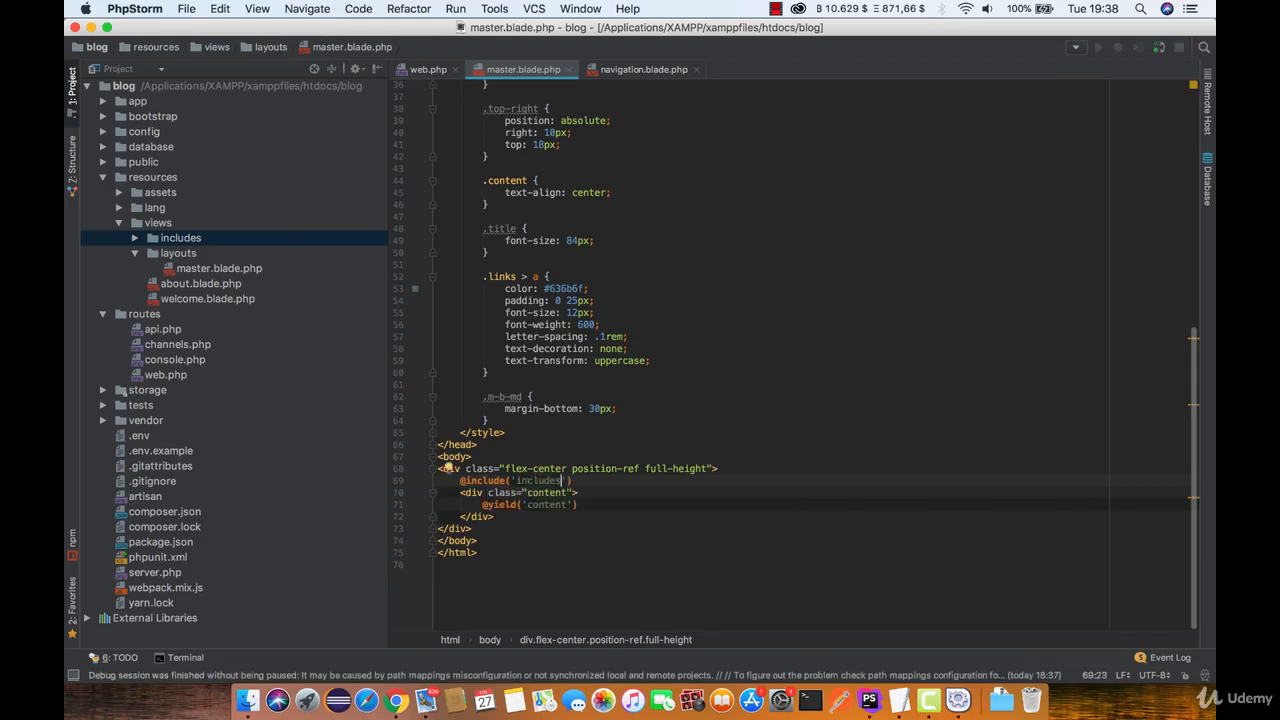
pyautogui.write('navigation')
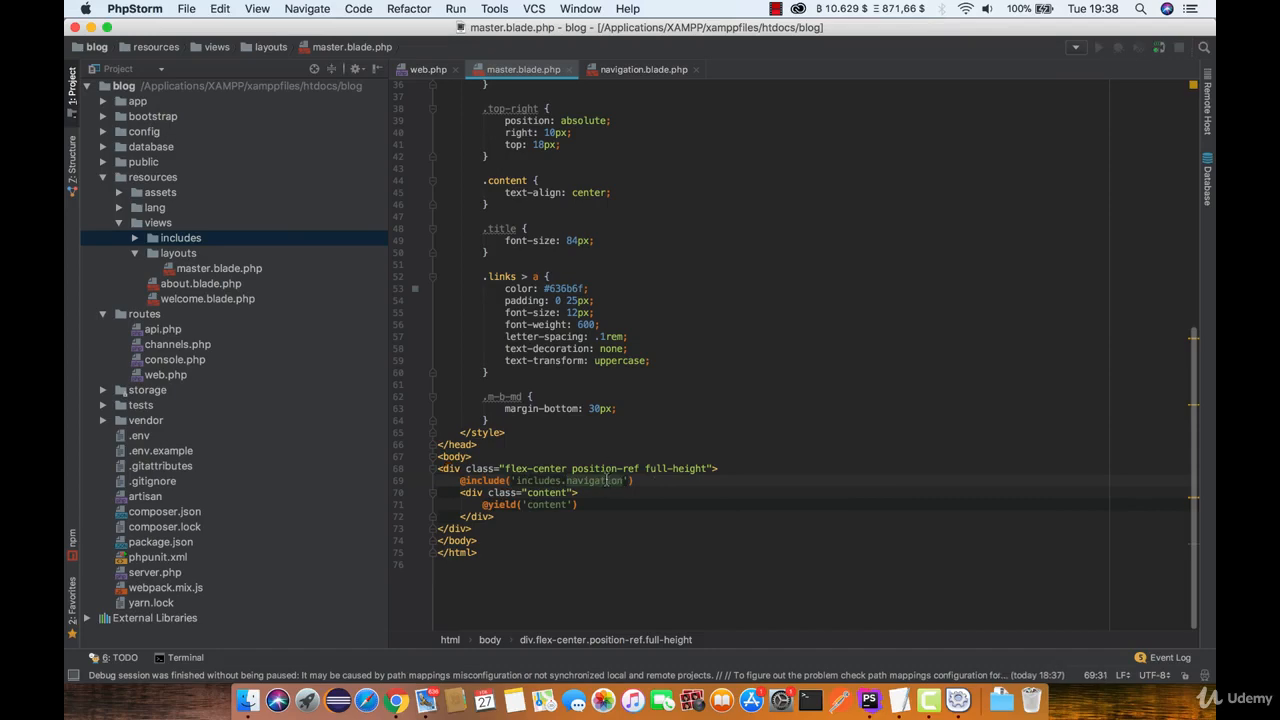
pyautogui.press('cmd+tab')
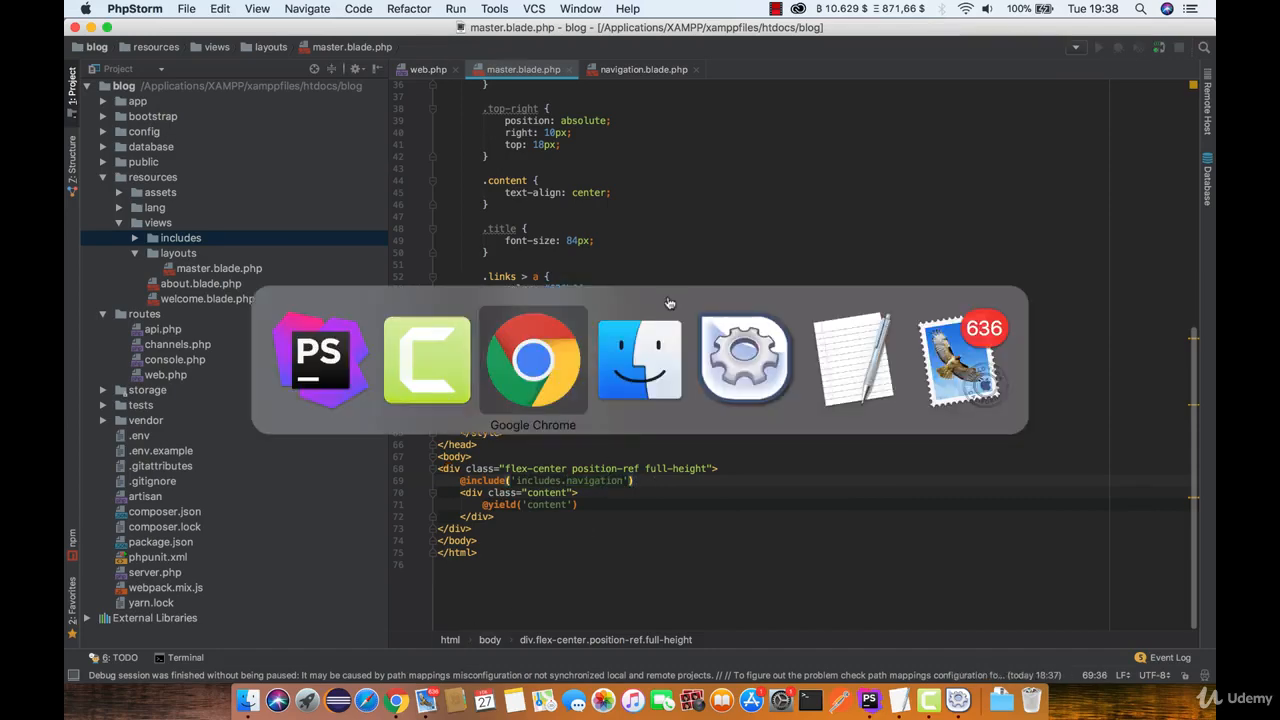
# - Check the blog page in Chrome and replace the broken route() link hrefs with '#'
pyautogui.click(532, 360)
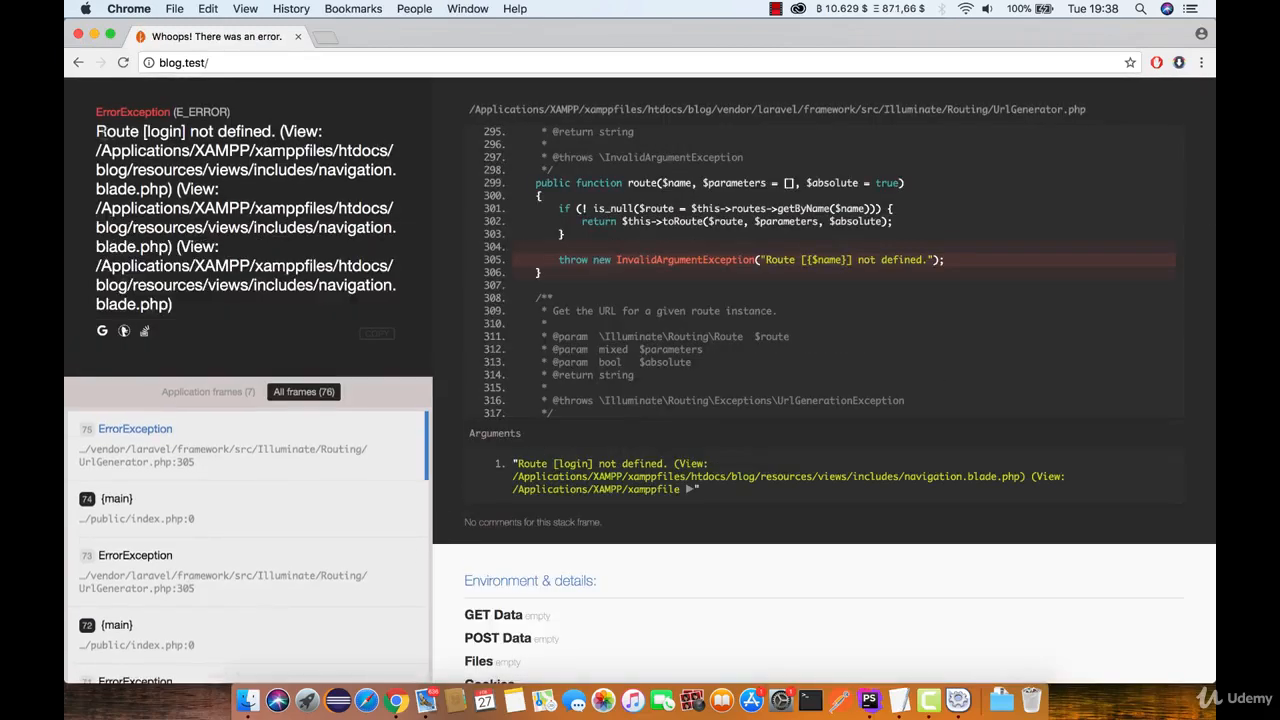
pyautogui.moveTo(95, 131); pyautogui.dragTo(322, 131)
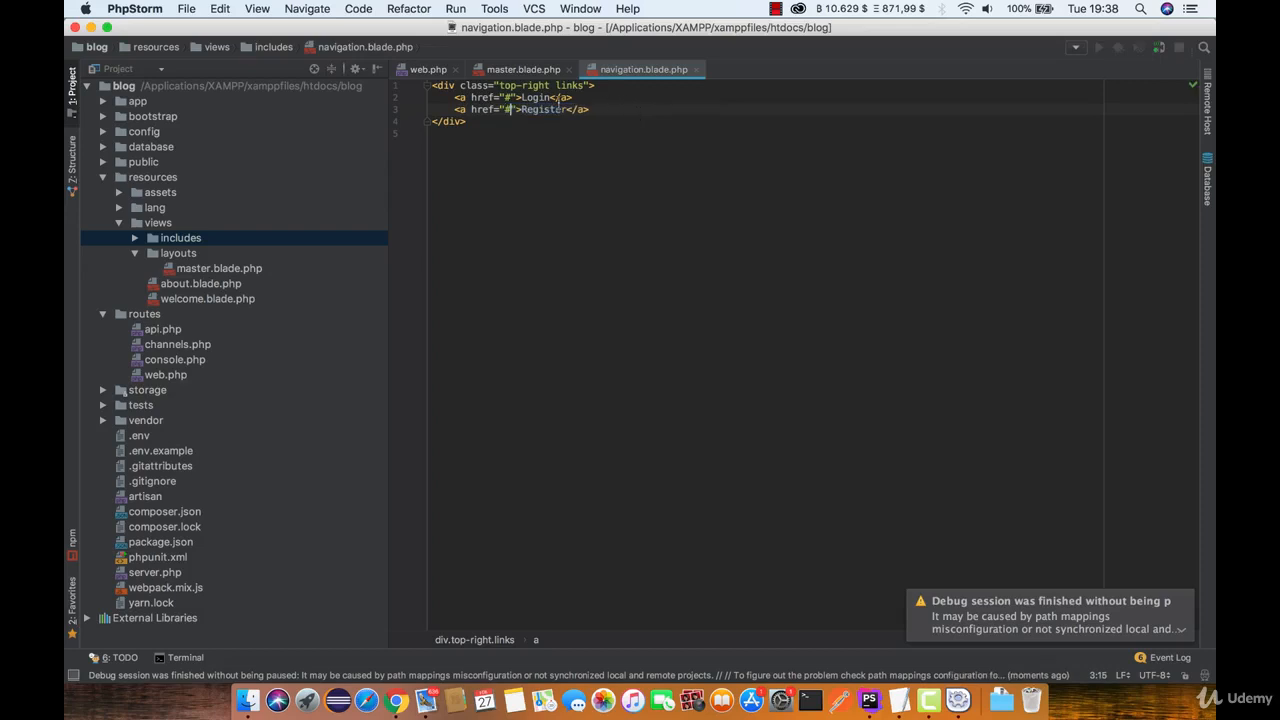
# - Rename the navigation links from Login and Register to Welcome and About
pyautogui.doubleClick(536, 97)
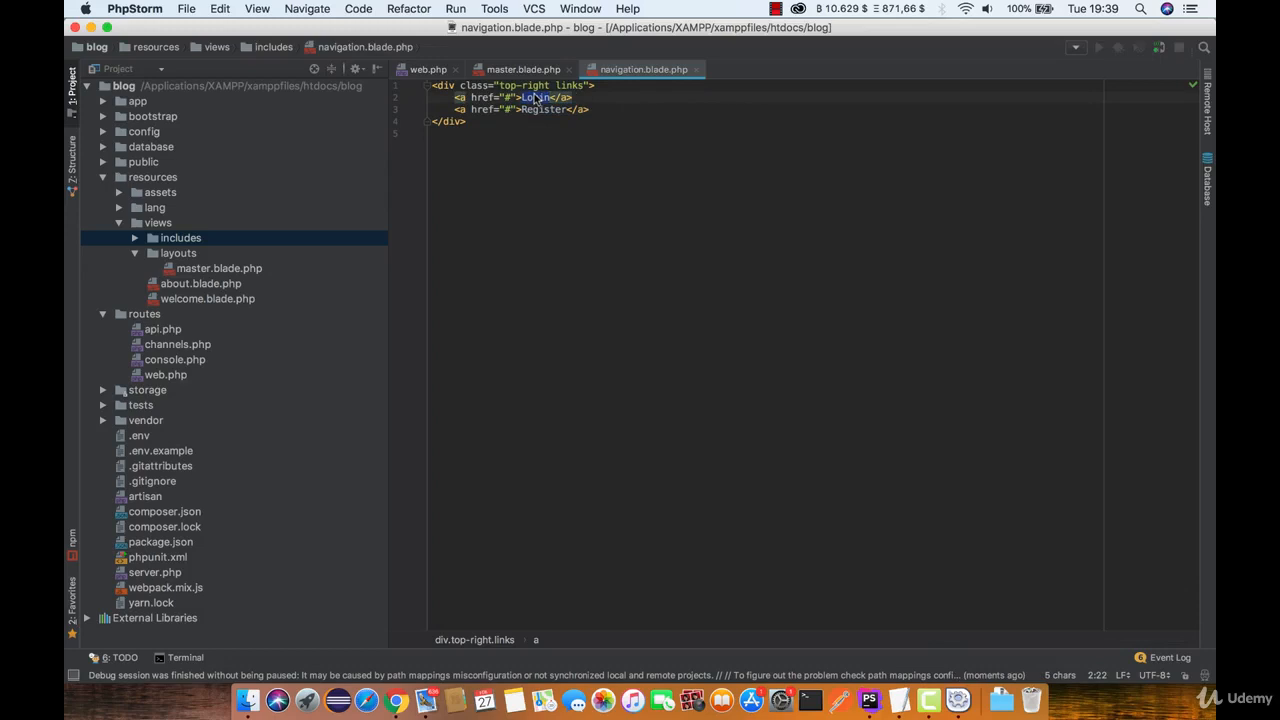
pyautogui.write('Welcome')
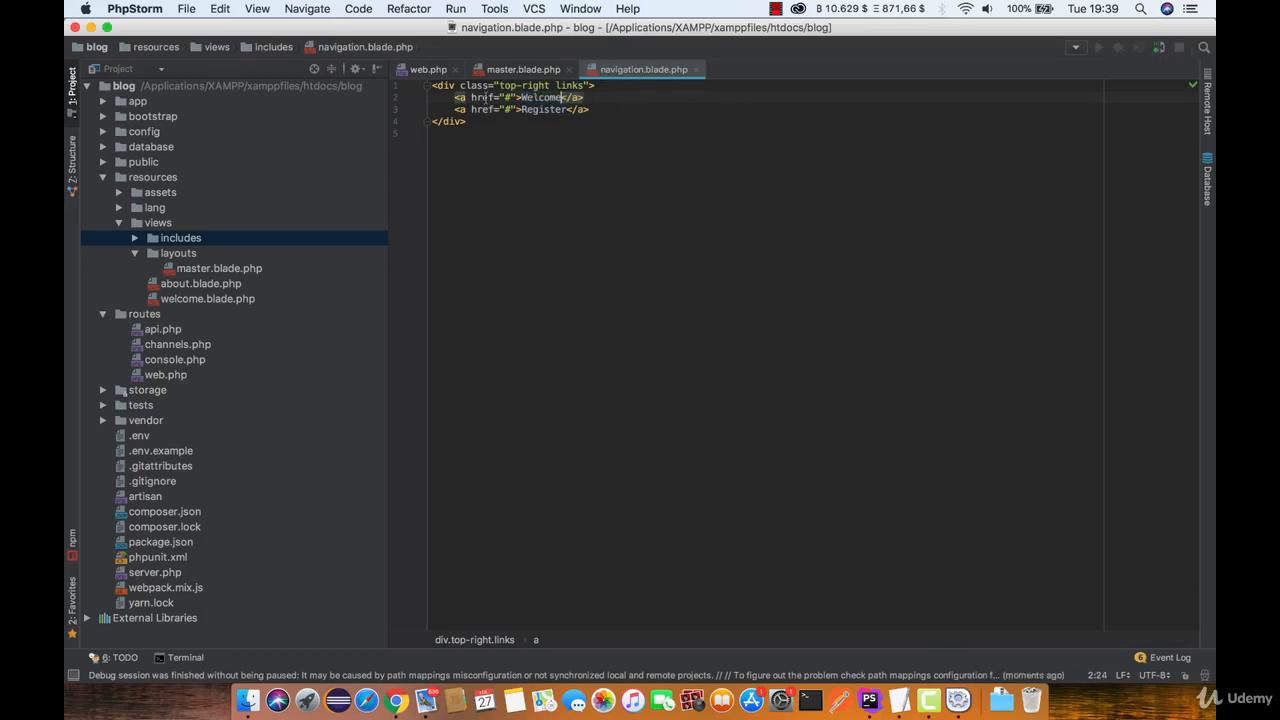
pyautogui.press('Delete')
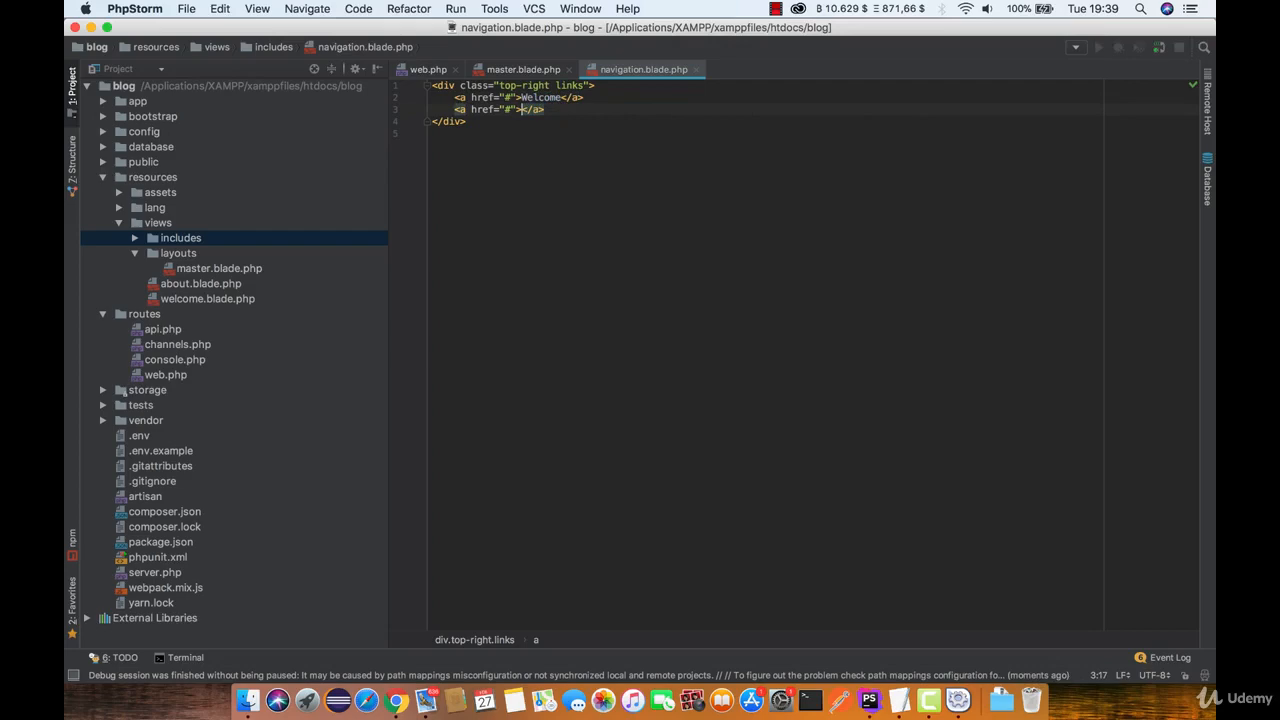
pyautogui.write('About')
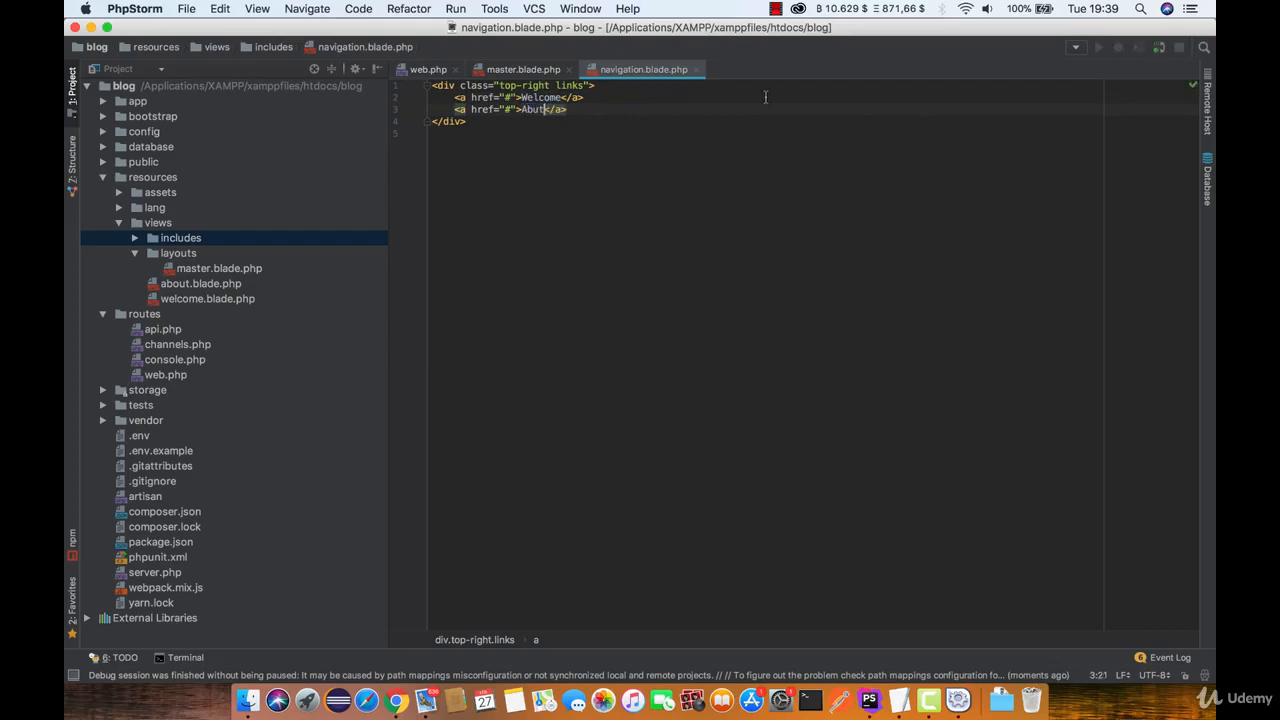